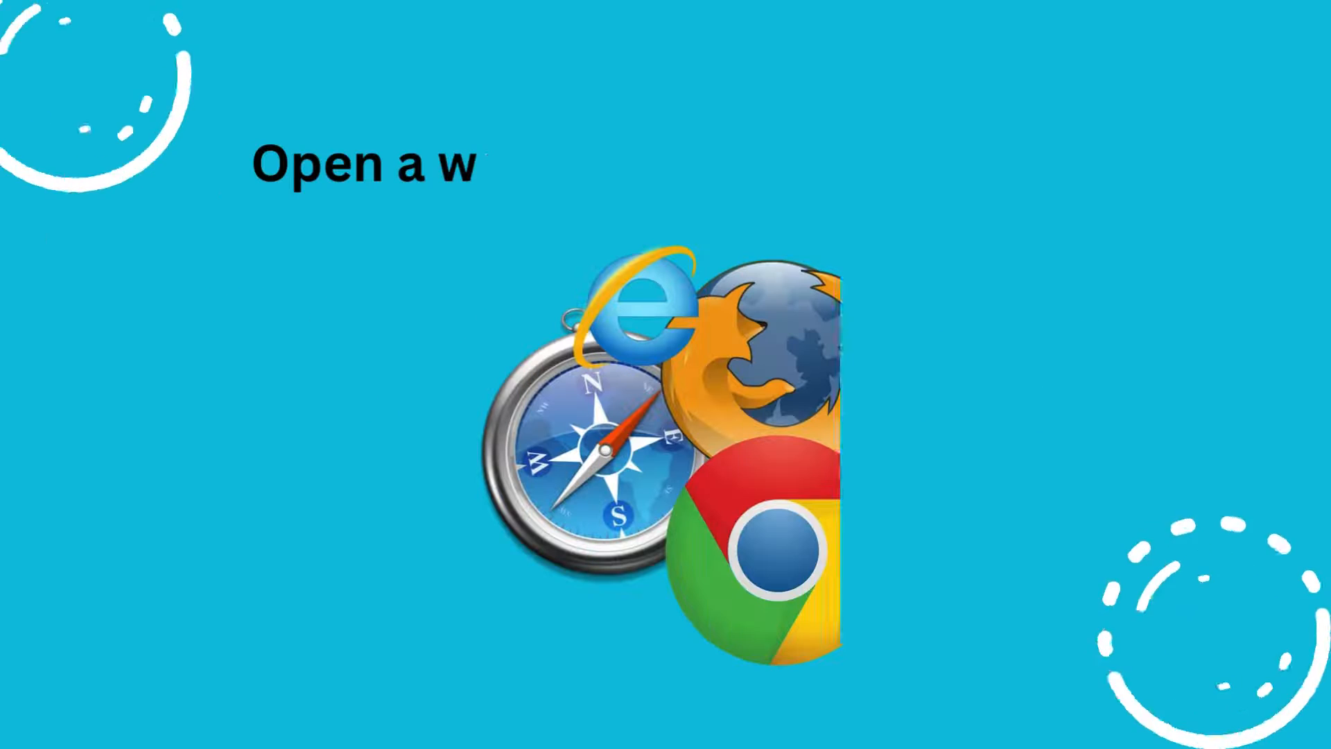
{"action": "type", "text": "http://192.168.254.254"}
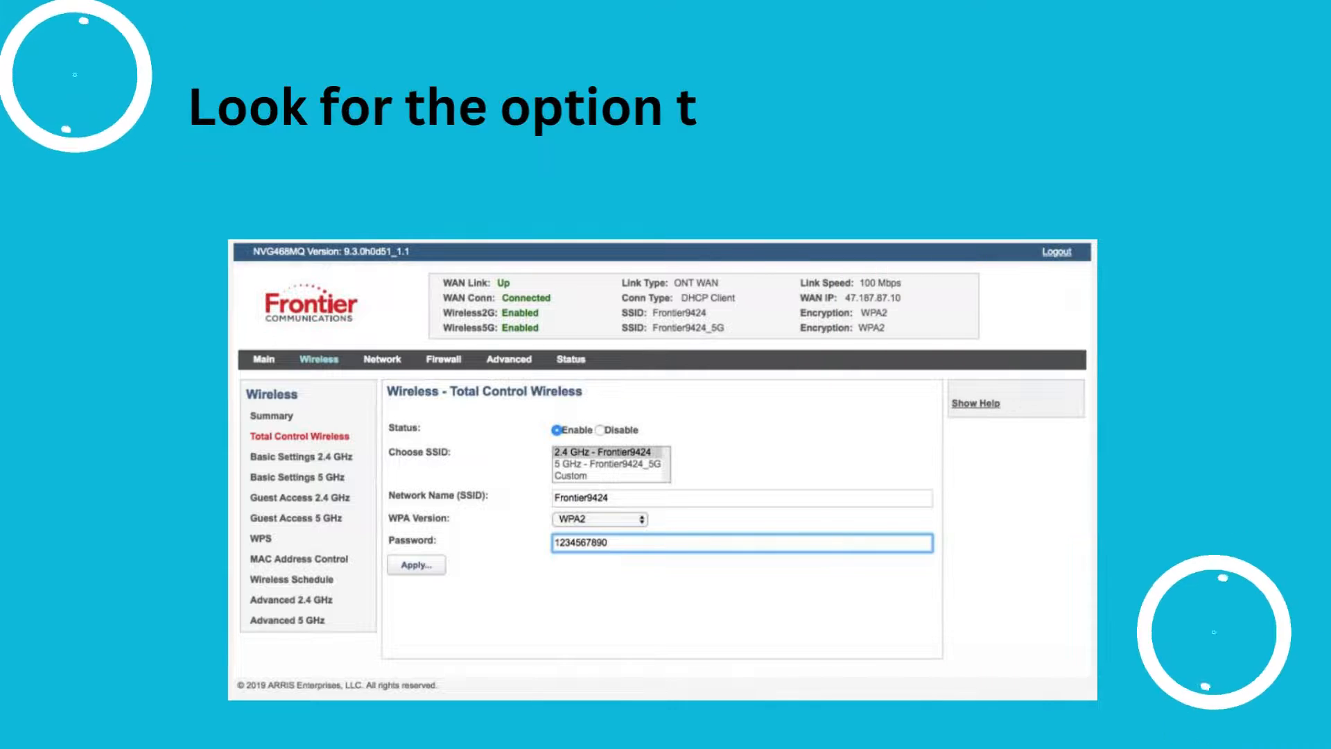
{"action": "type", "text": "o reset or restore the router to factor"}
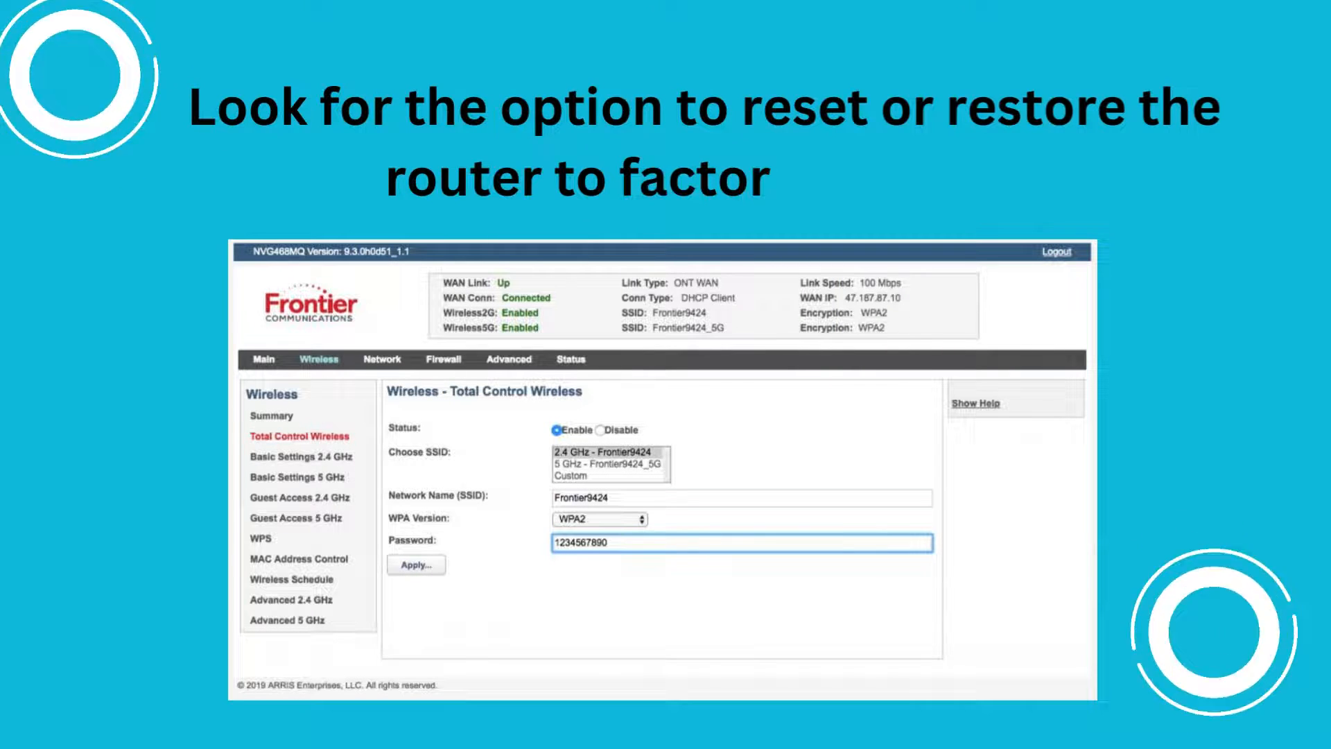